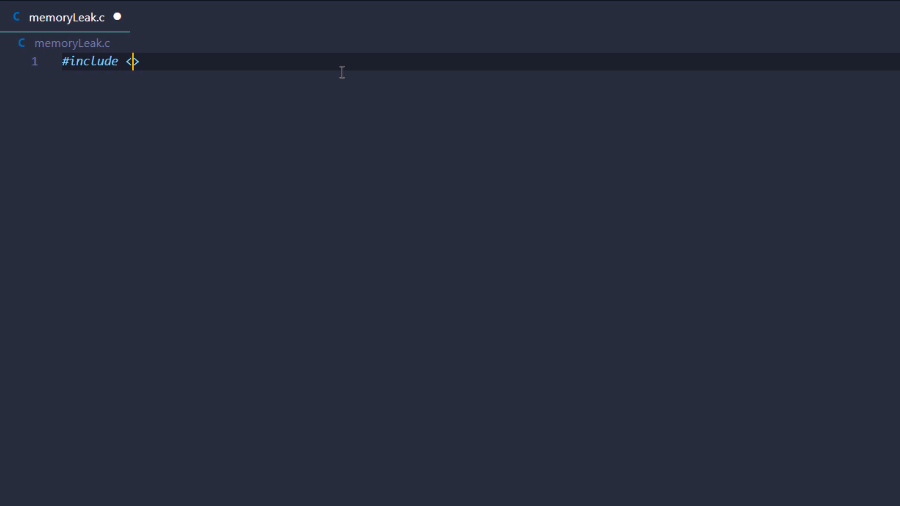
Write the stdio.h include and an empty int main(), then begin a void Demo declaration.
type("stdio.h")
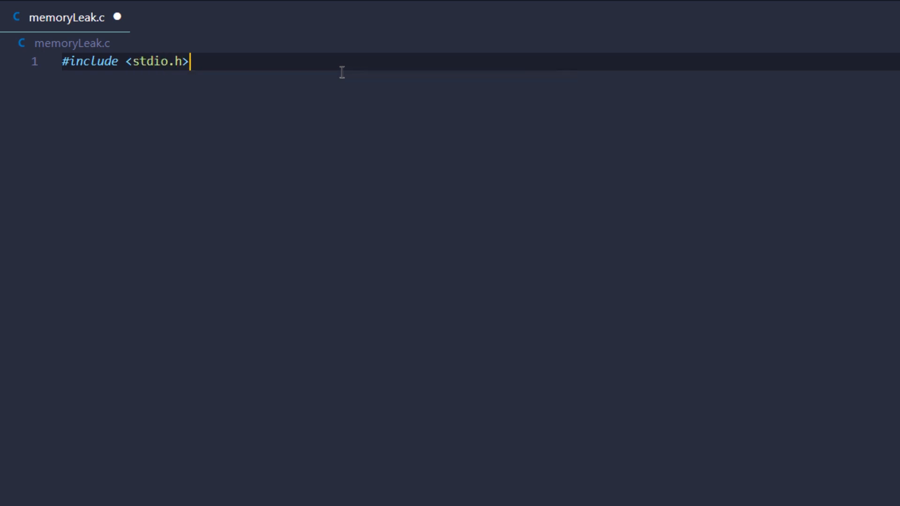
type("int main(){")
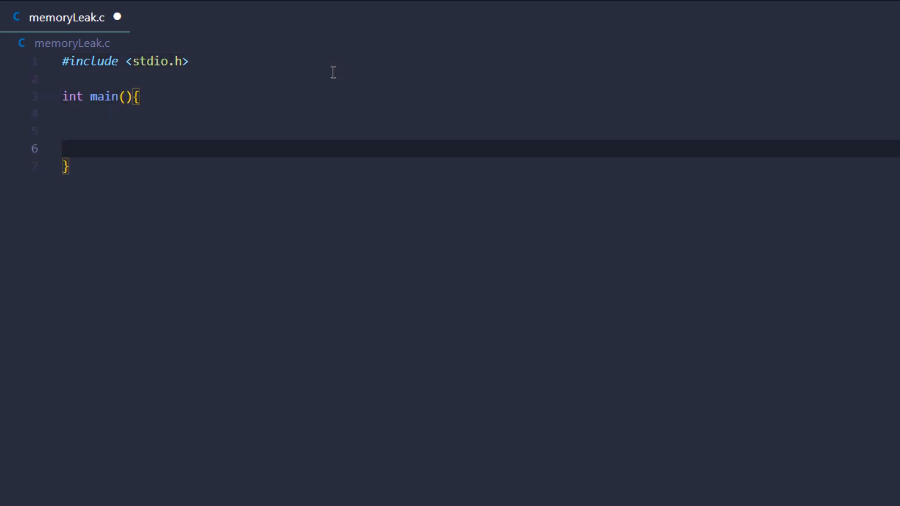
type("void Demo(")
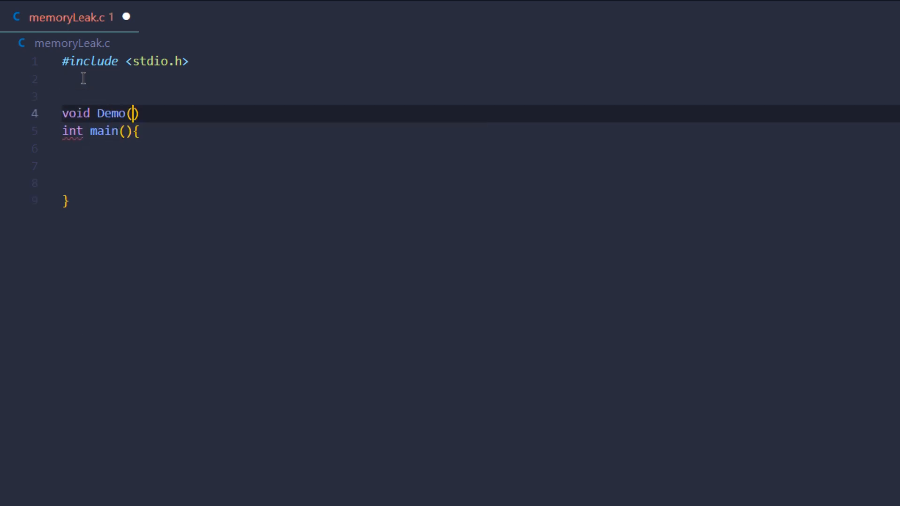
In Demo, declare int *ptr and int number = 100, and point ptr at number.
type("{")
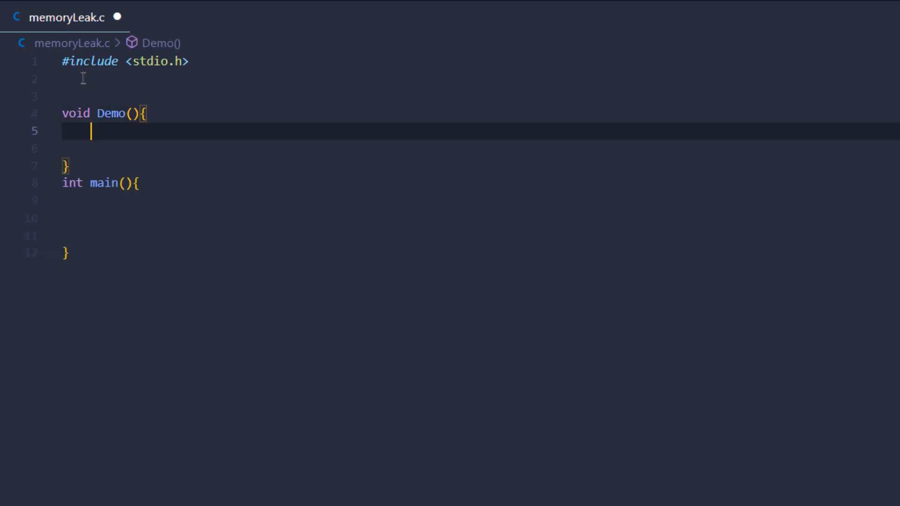
type("int")
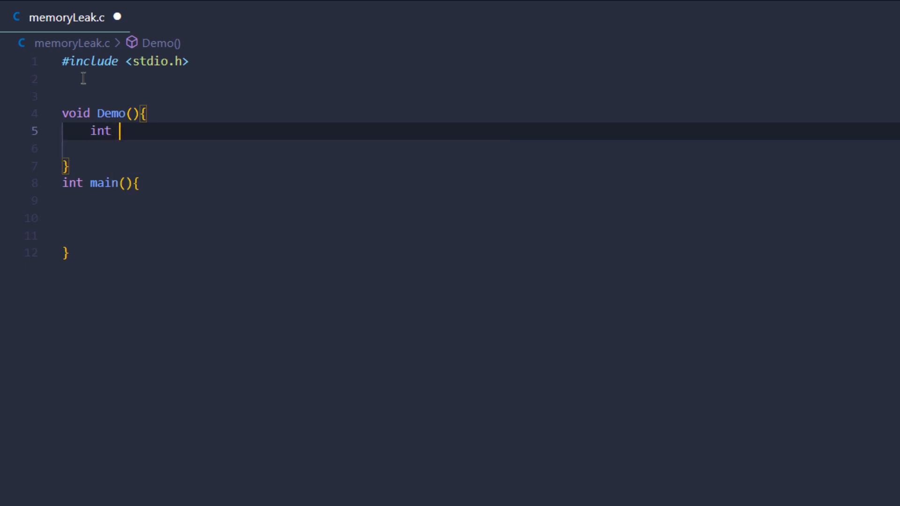
type("*ptr;")
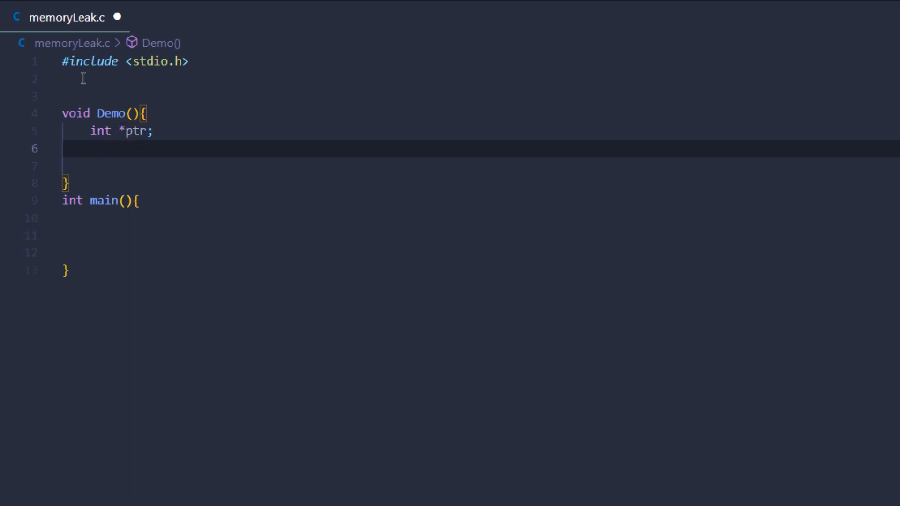
type("int number")
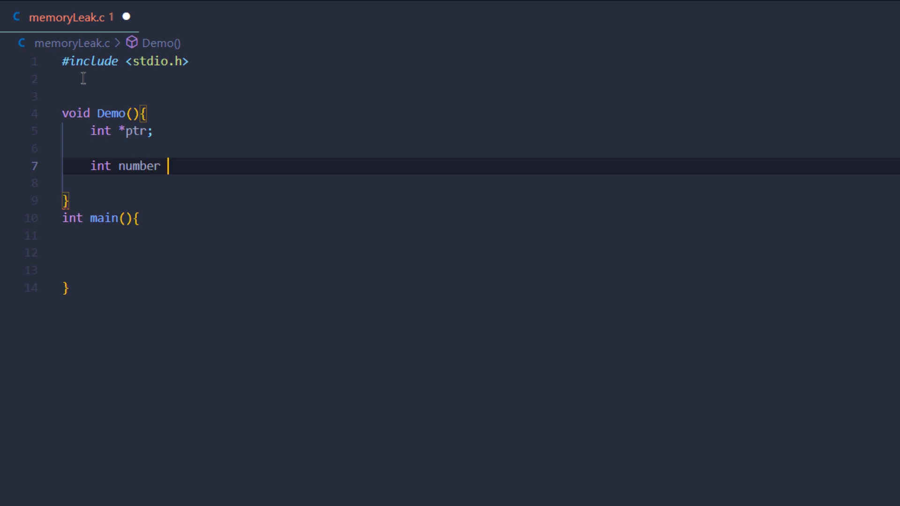
type("= 100;")
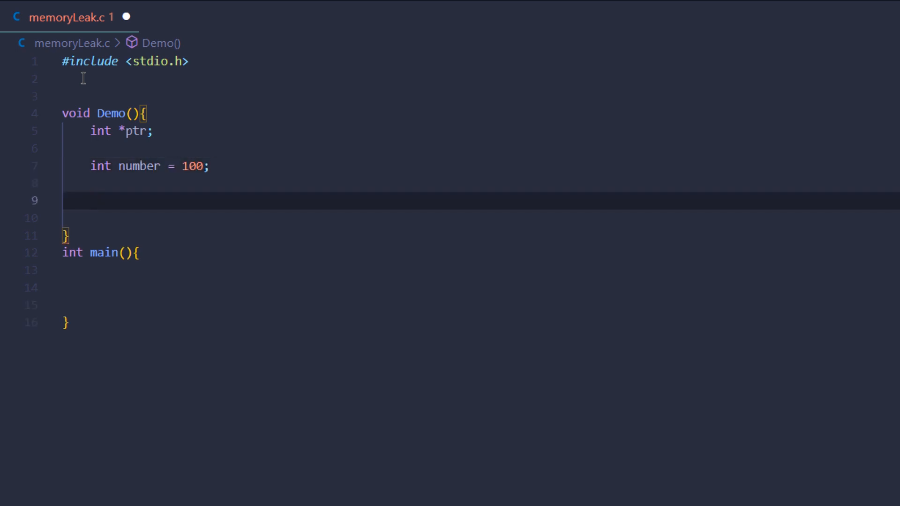
type("ptr = &")
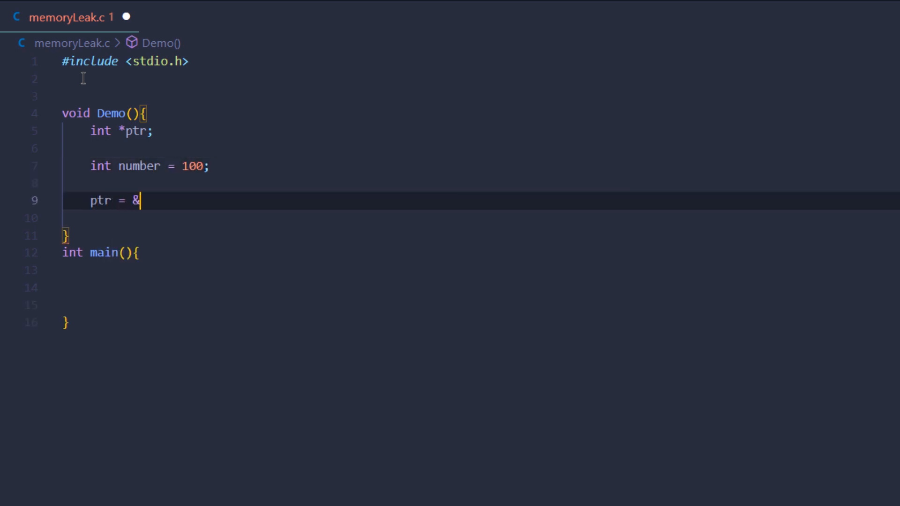
type("number;")
type("printf(")
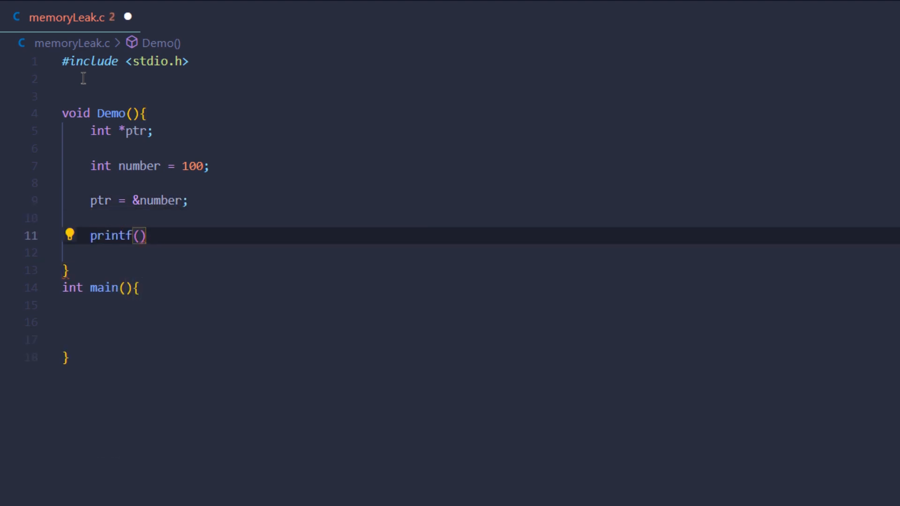
Add a printf showing 'The value of the number' through *ptr.
type("\"T")
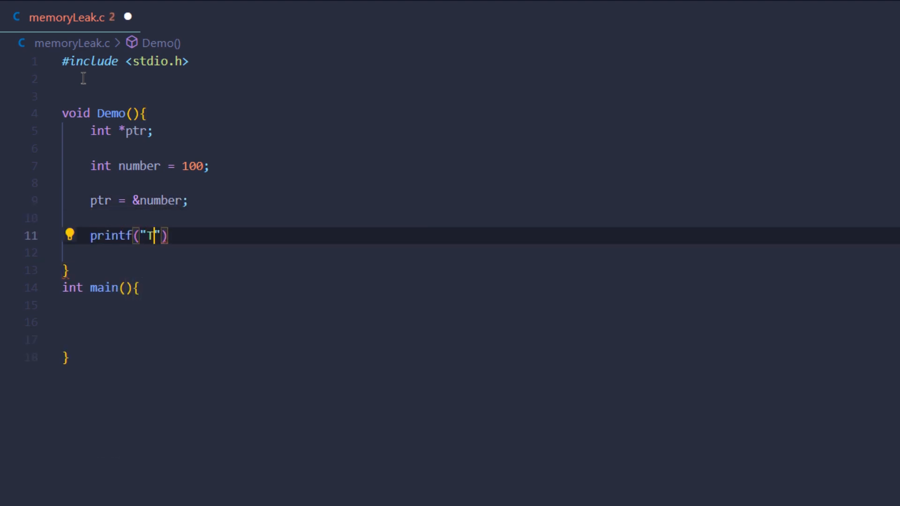
type("he value of the number is as : %d")
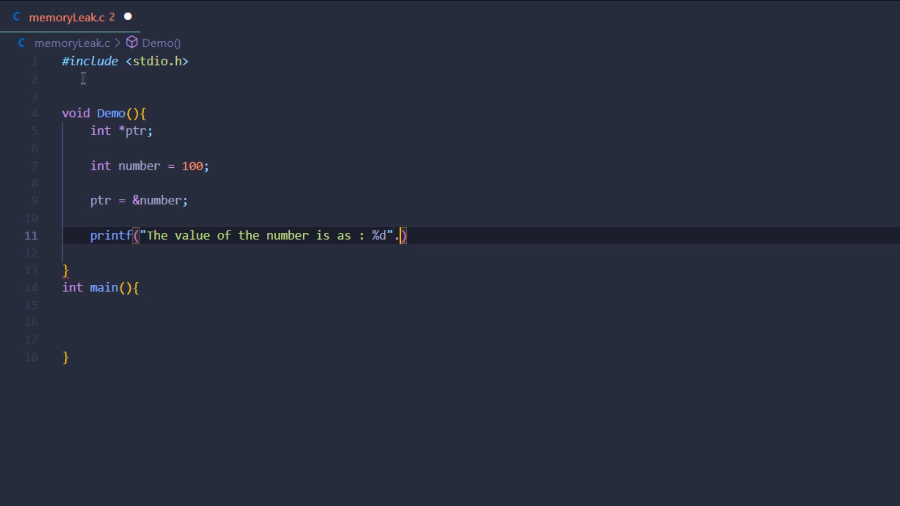
type(",")
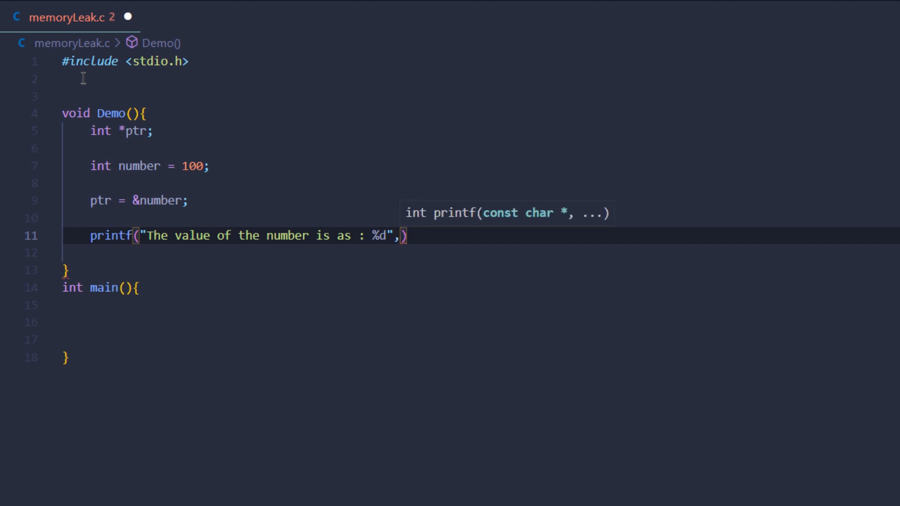
type("*ptr")
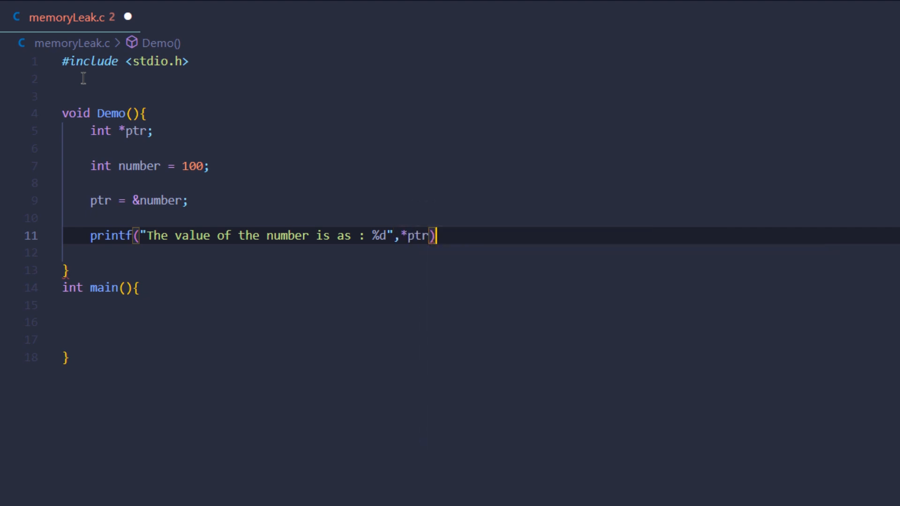
type(";")
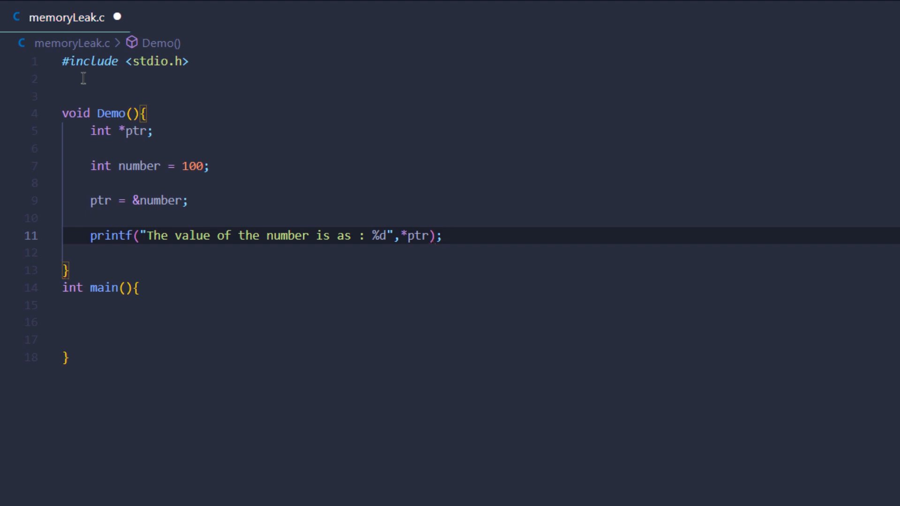
type("\\n")
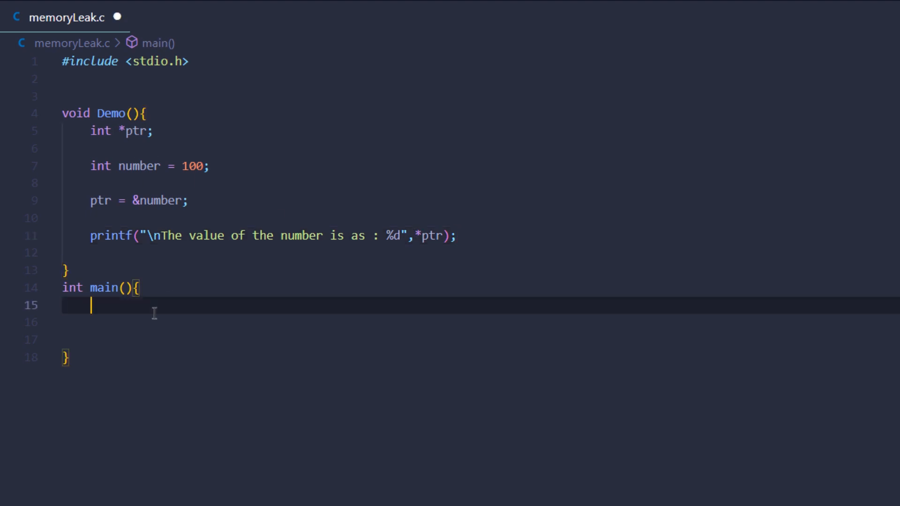
Call Demo() in main and declare an int halt variable.
type("Demo();")
type("return 0;")
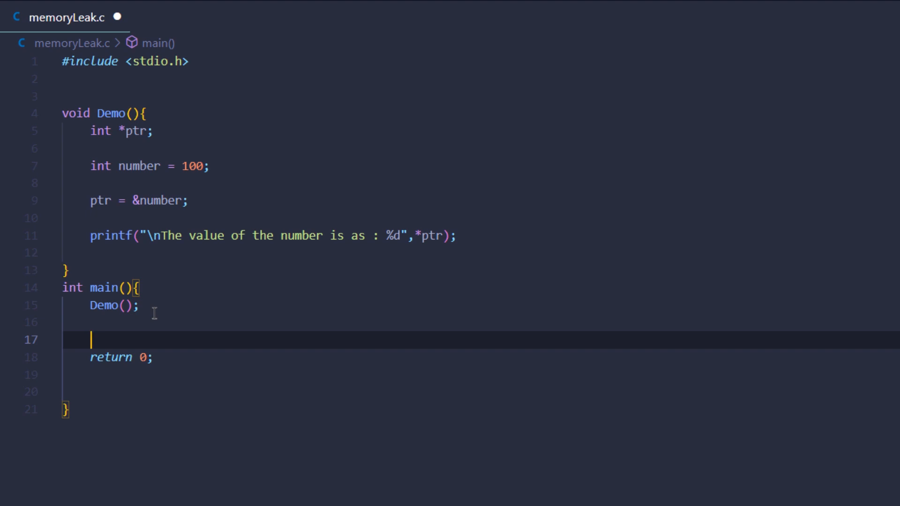
type("int")
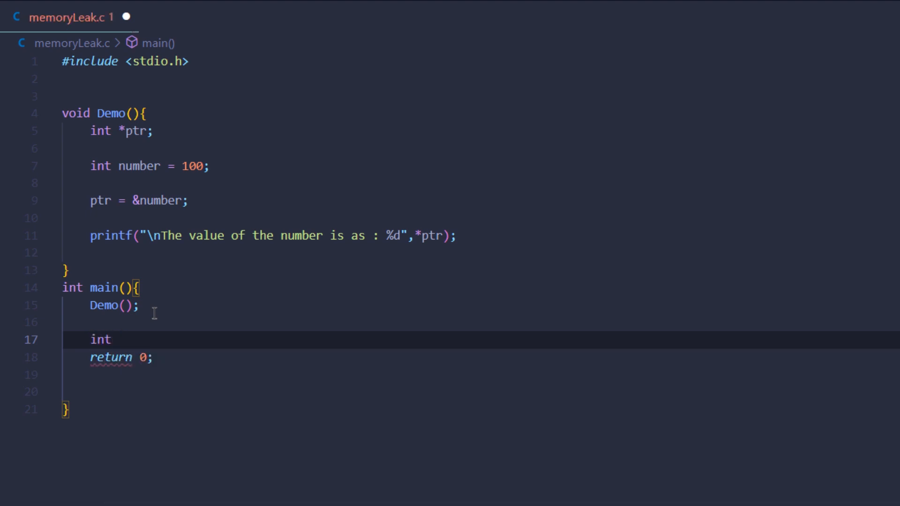
type("halt")
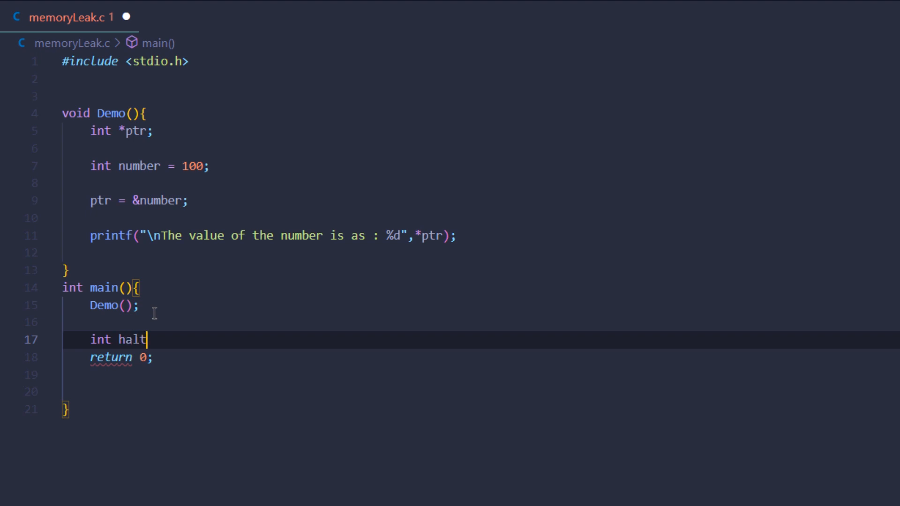
key("Enter")
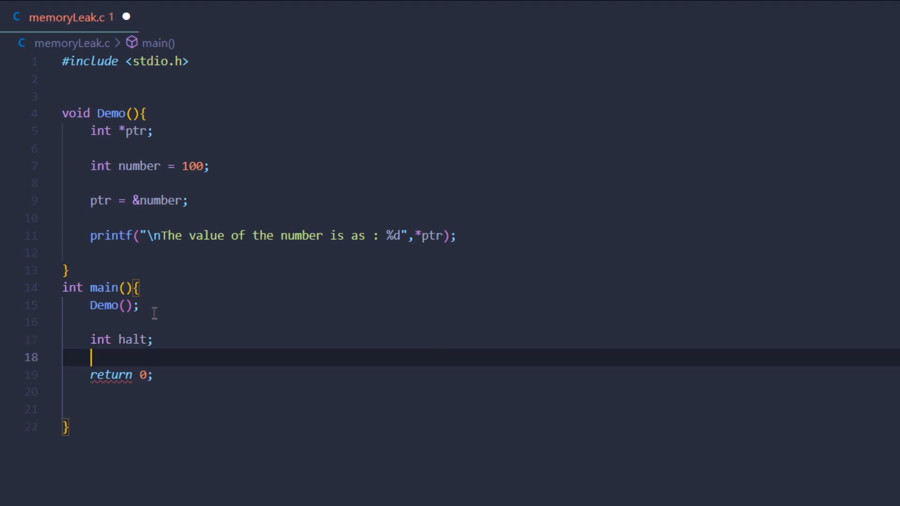
Read halt with scanf("%d",&halt) and print 'I am outside of the Demo'.
type("scanf(%")
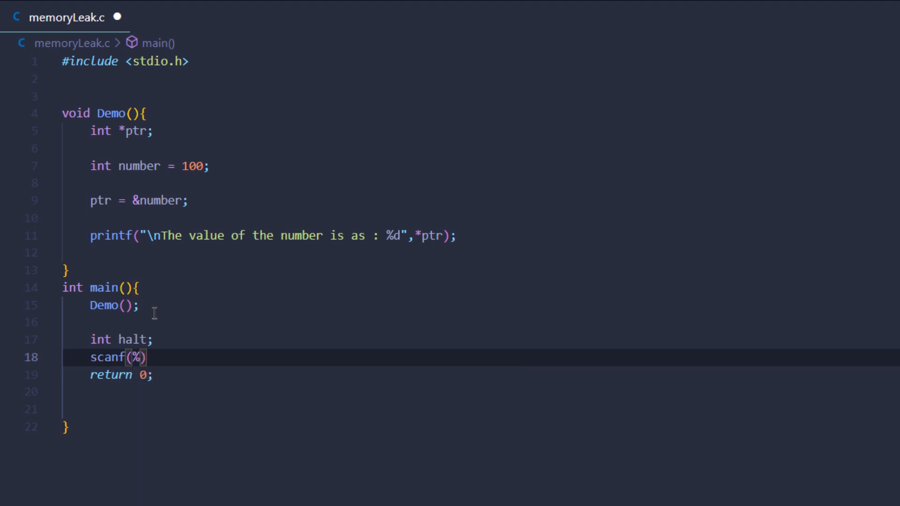
type("\"%d\",&halt")
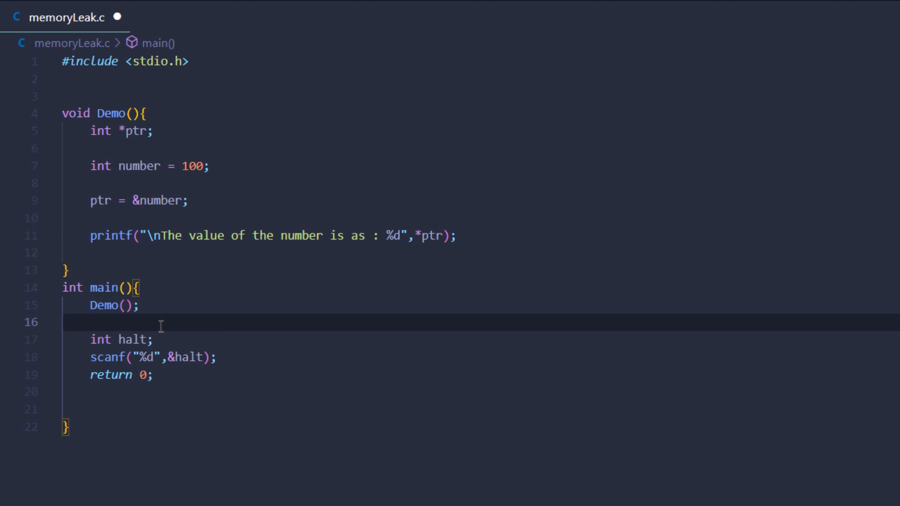
type("printf(\"I am out\")")
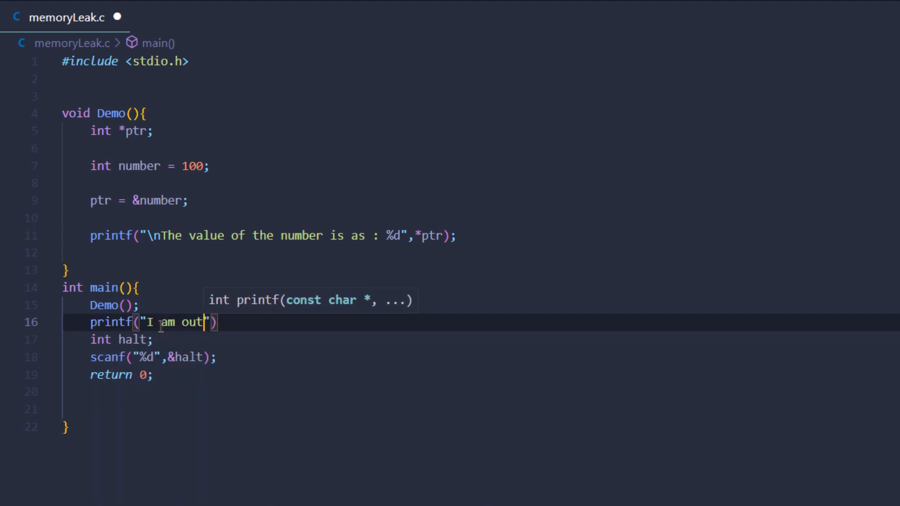
type("side of the Demo function")
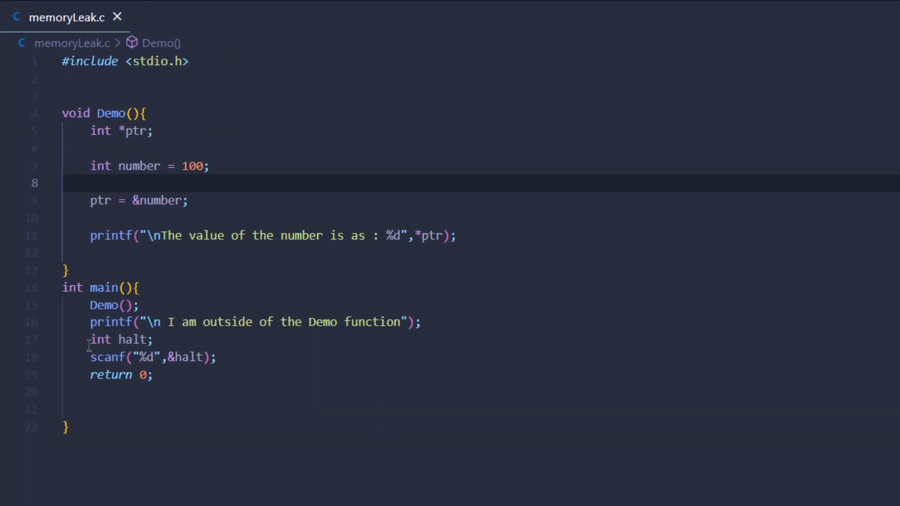
mouse_move(251, 373)
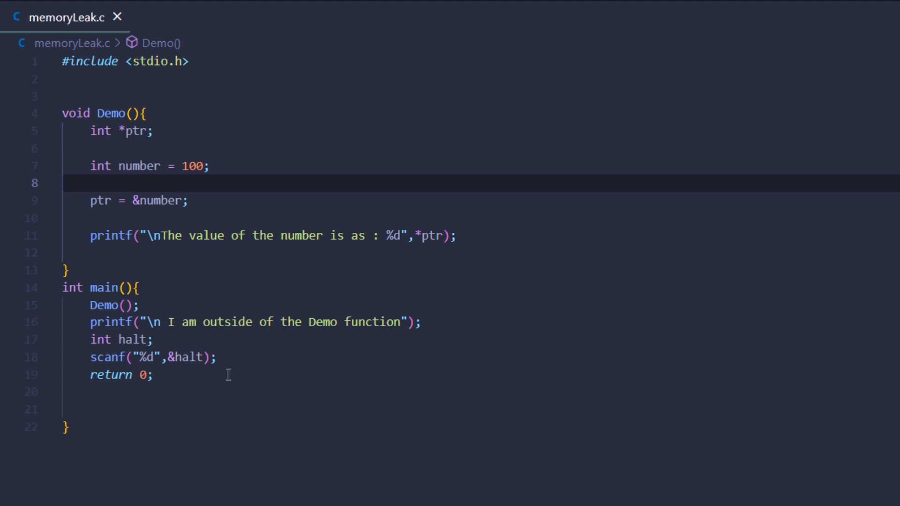
Highlight the opening lines of the Demo function, then clear the selection.
left_click_drag(61, 113, 66, 217)
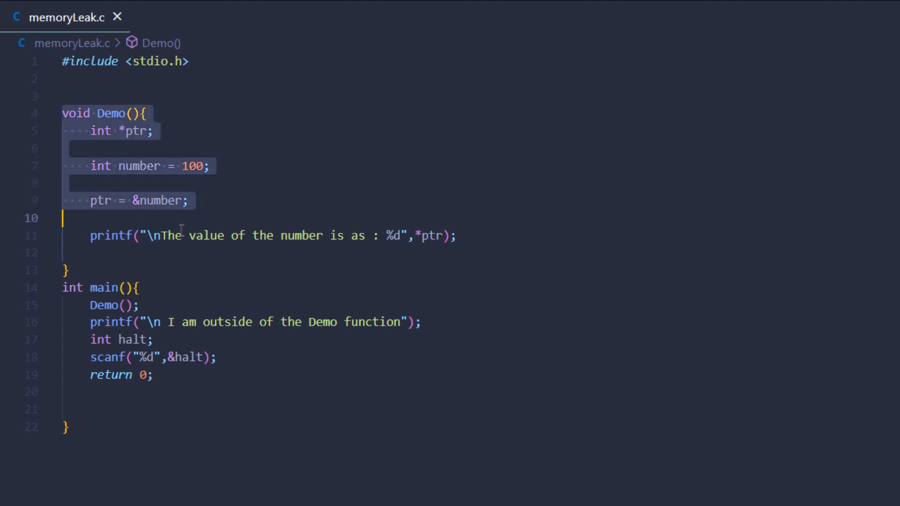
left_click(166, 201)
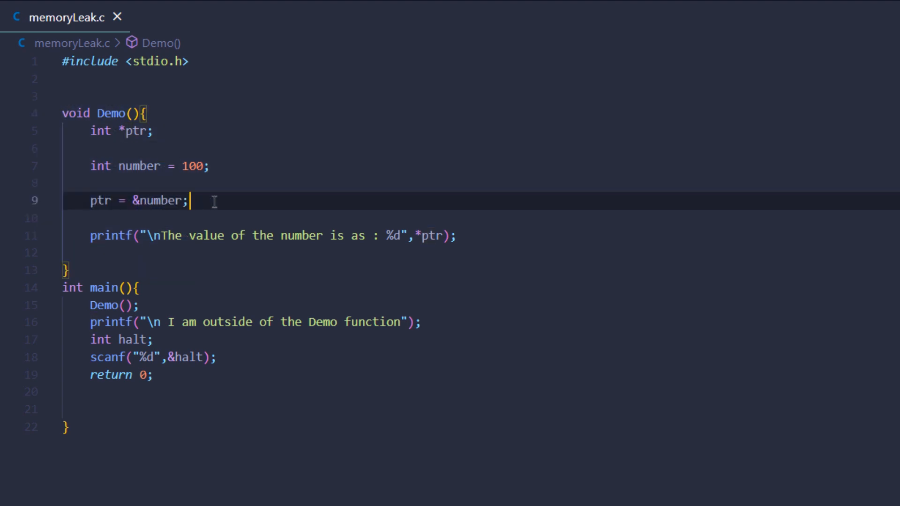
mouse_move(90, 254)
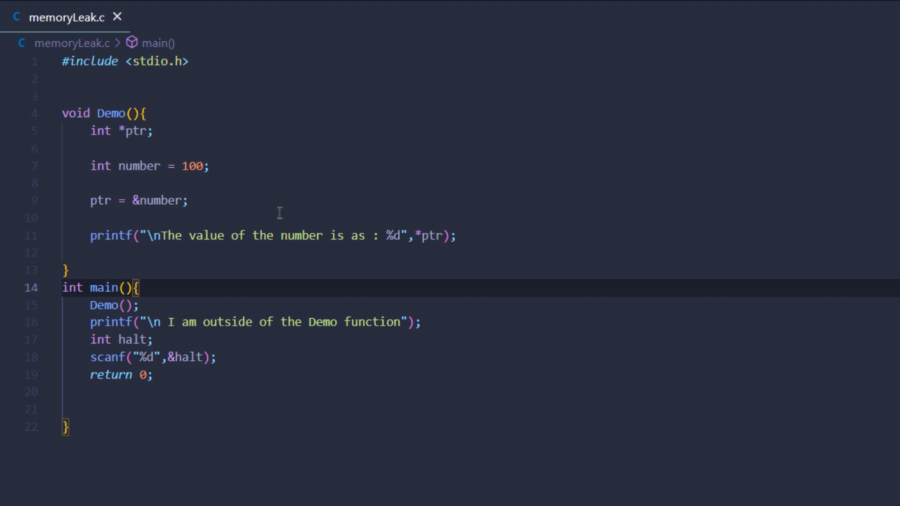
mouse_move(274, 218)
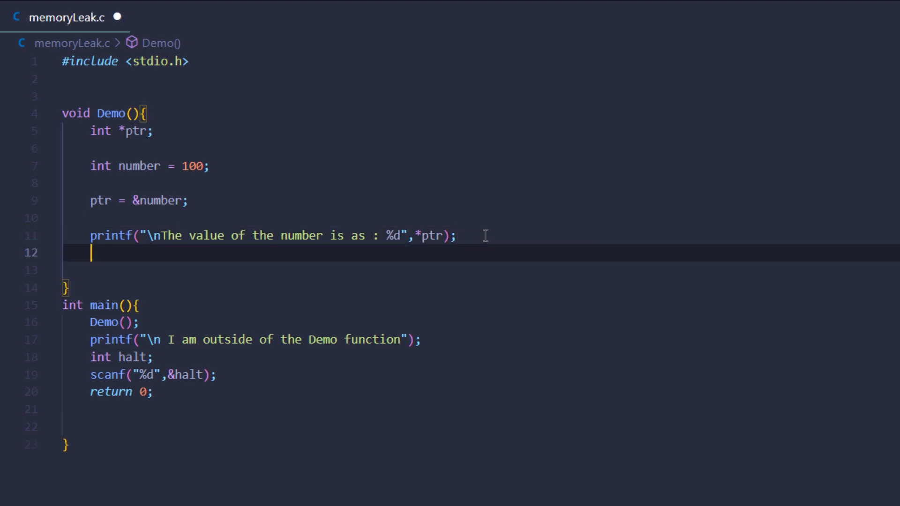
Add free(ptr) at the end of Demo and #include <stdlib.h> below stdio.h.
type("fr")
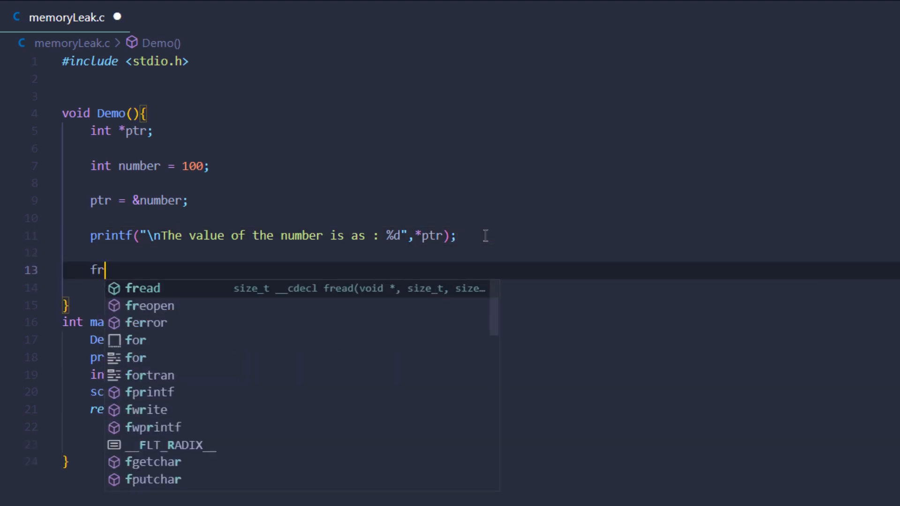
type("ee()")
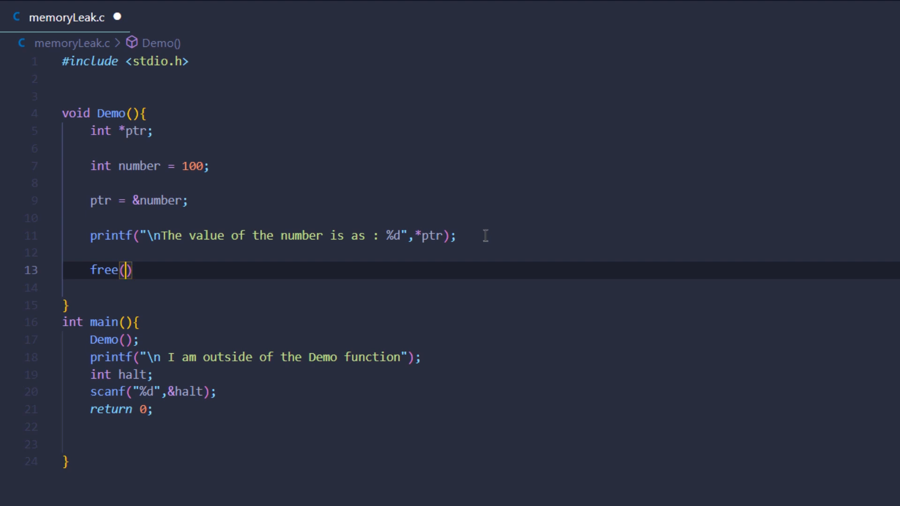
type("ptr")
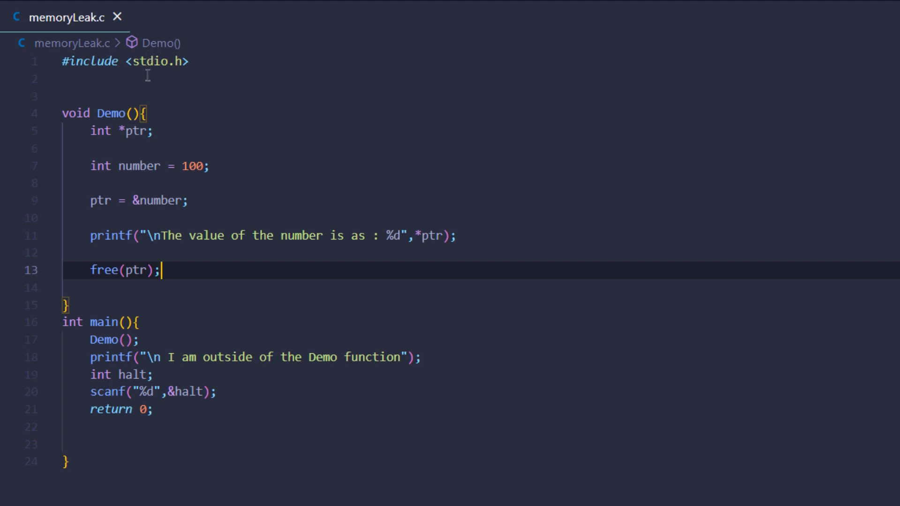
type("#include <stdl>")
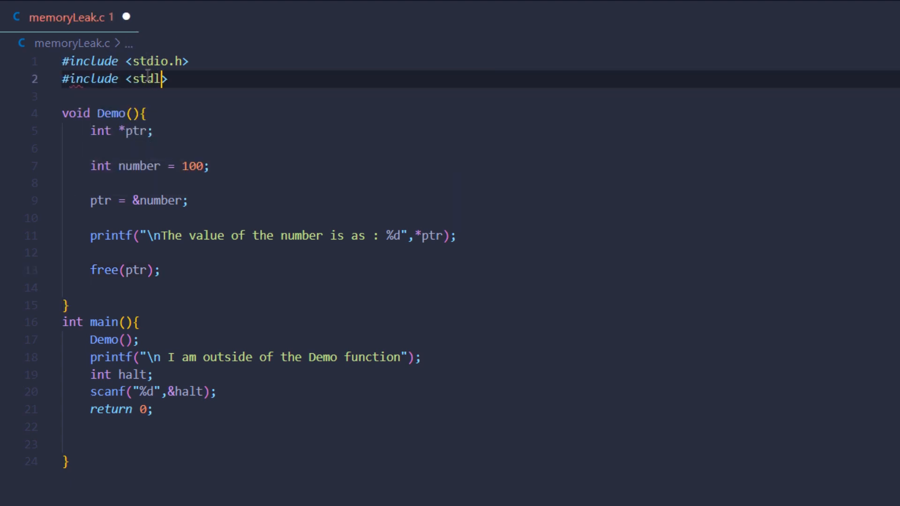
type("ib.h>")
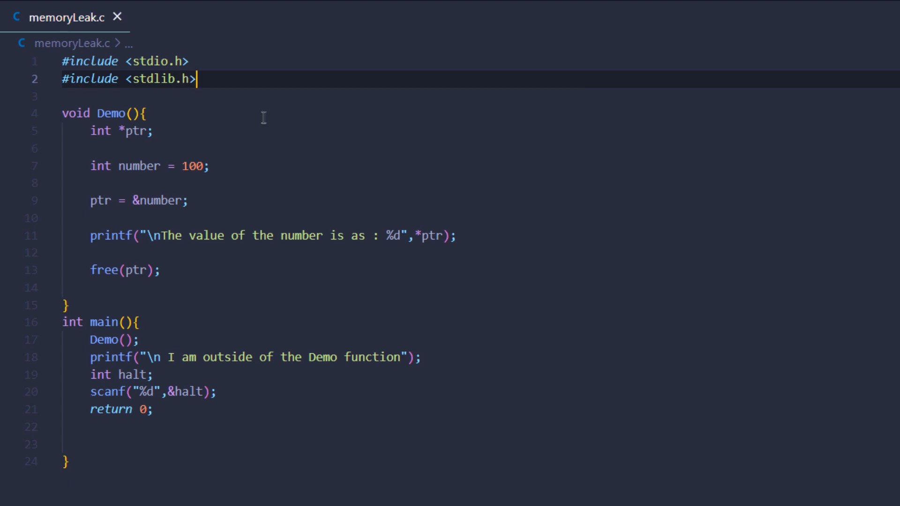
left_click(155, 131)
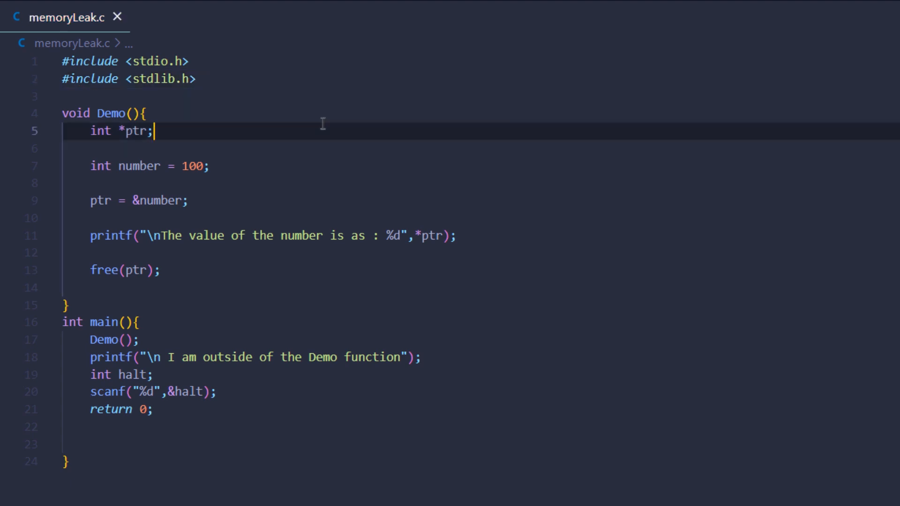